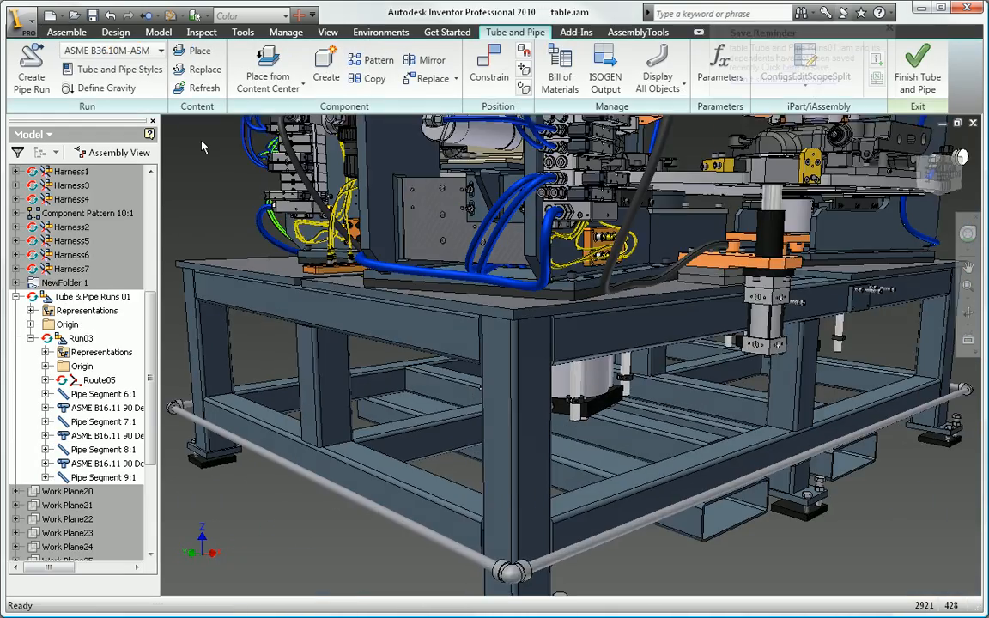
# Step: Show the Tube and Pipe Styles with the active ASME B36.10M threaded steel pipe style
pyautogui.click(127, 69)
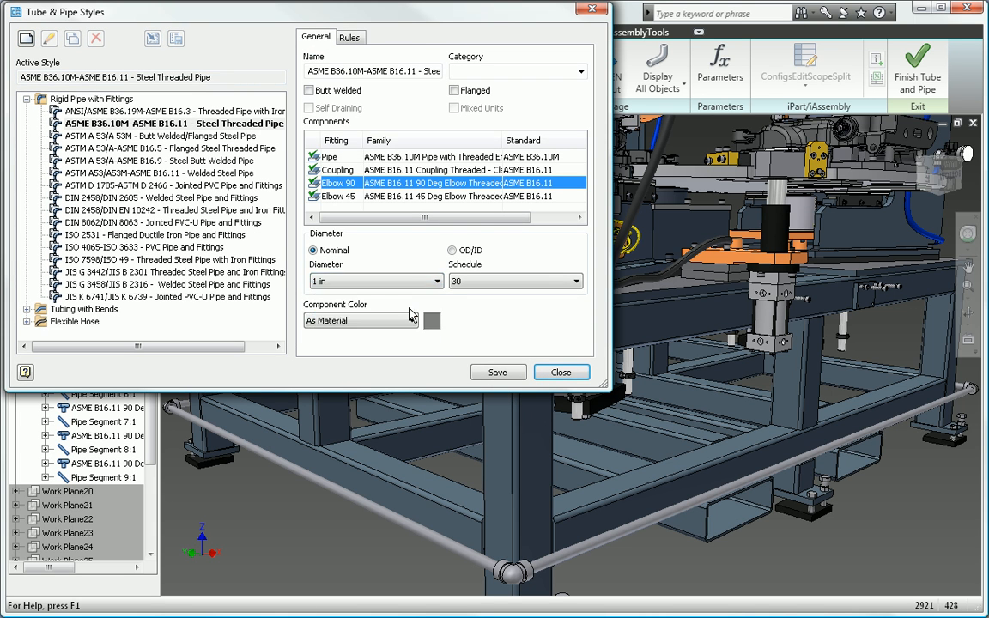
# Step: Check the Rules for segment length 2 to 40 in with 0.1 in increments, then close the styles
pyautogui.click(350, 36)
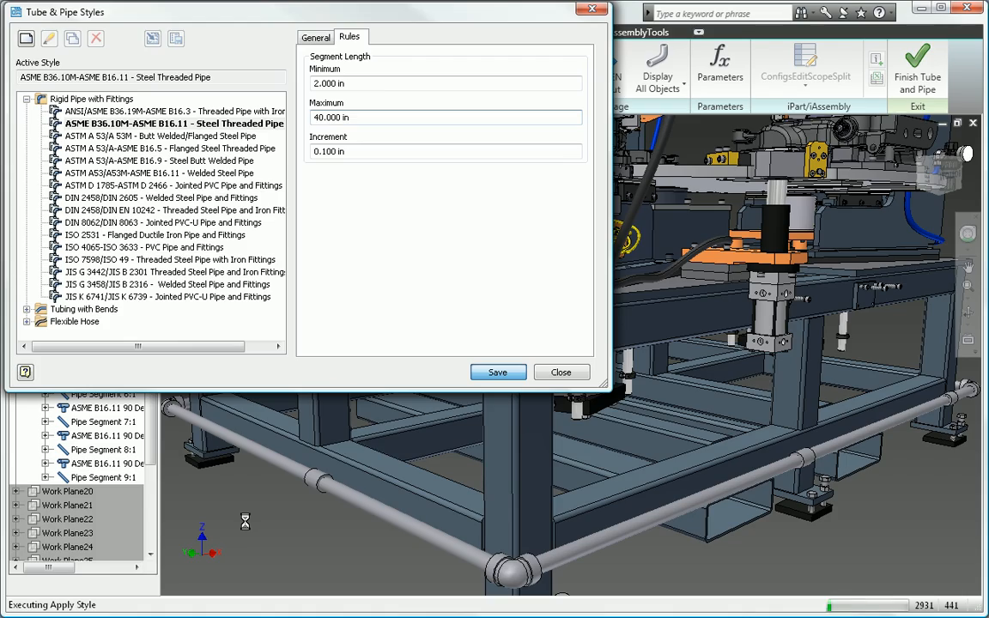
pyautogui.click(559, 371)
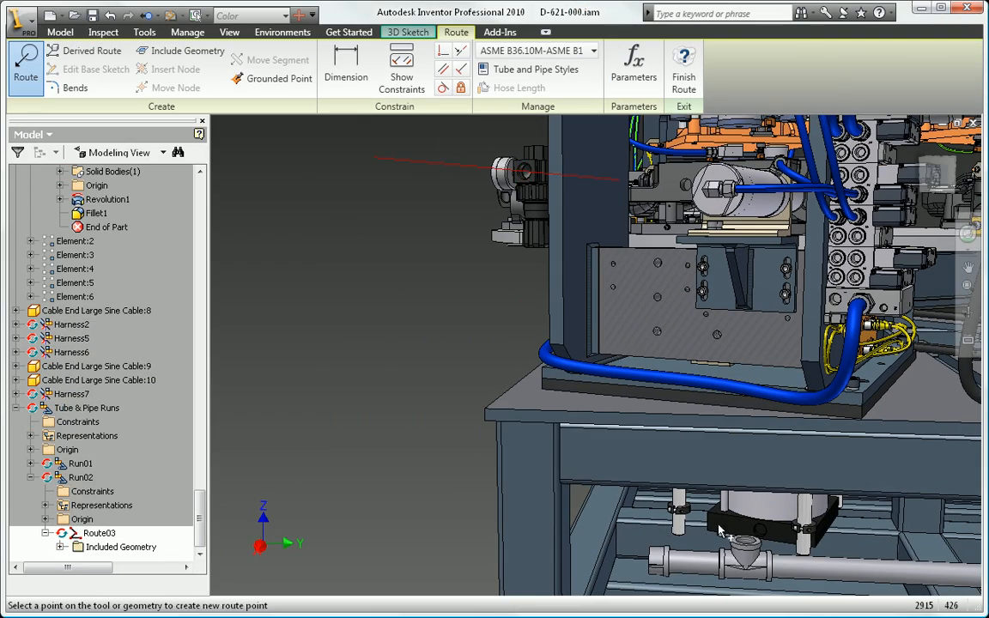
# Step: Activate the Air Hose Plastic 3/4 spline route for editing in the D-621-105 assembly
pyautogui.click(747, 539)
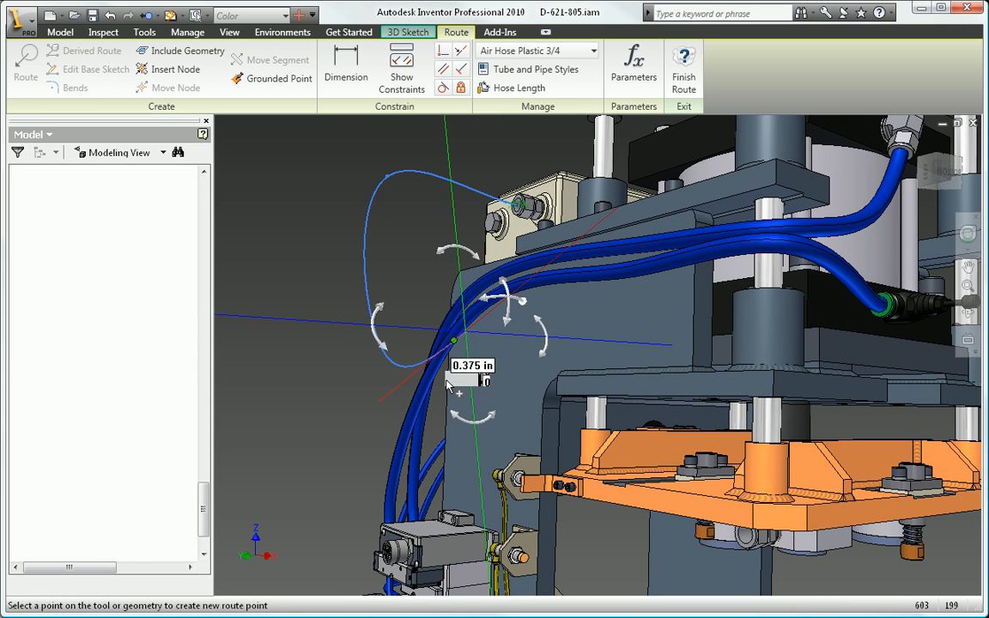
# Step: Accept the rounded hose length of 43.125 in, then bring up the ASTM A53 pipe style settings
pyautogui.rightClick(120, 365)
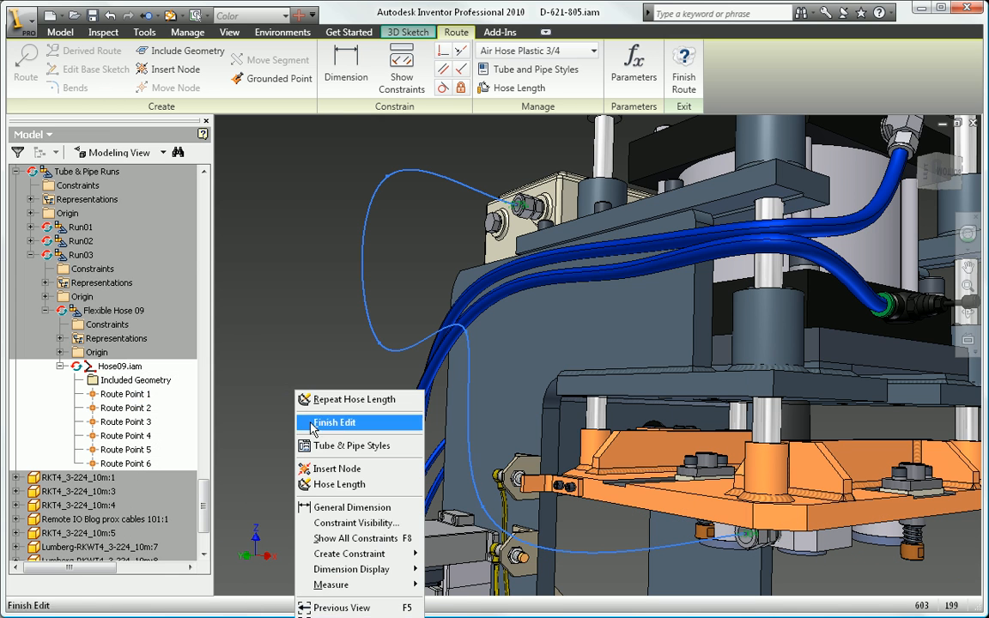
pyautogui.click(336, 484)
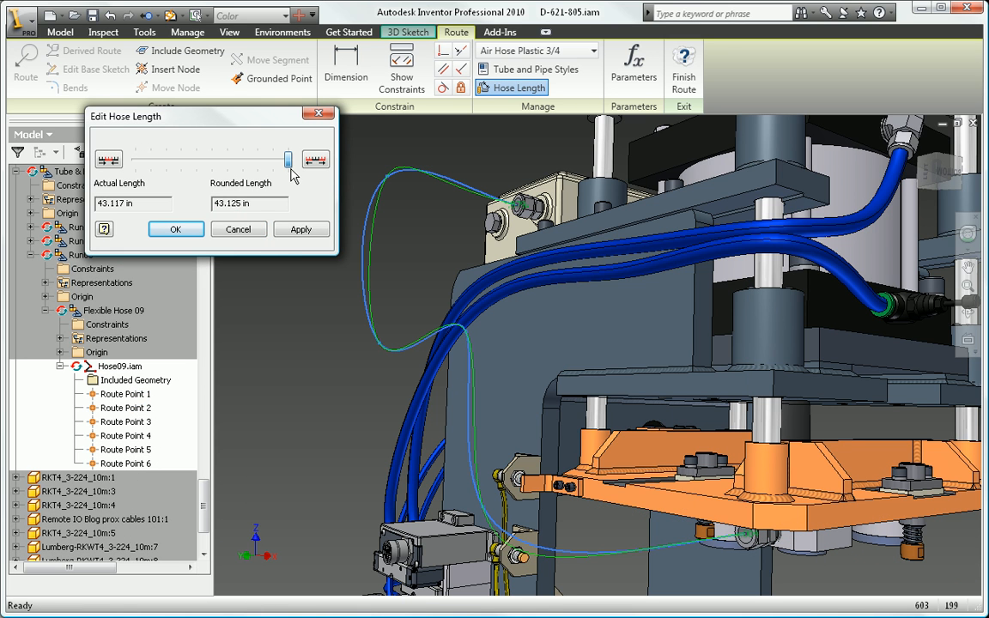
pyautogui.click(175, 230)
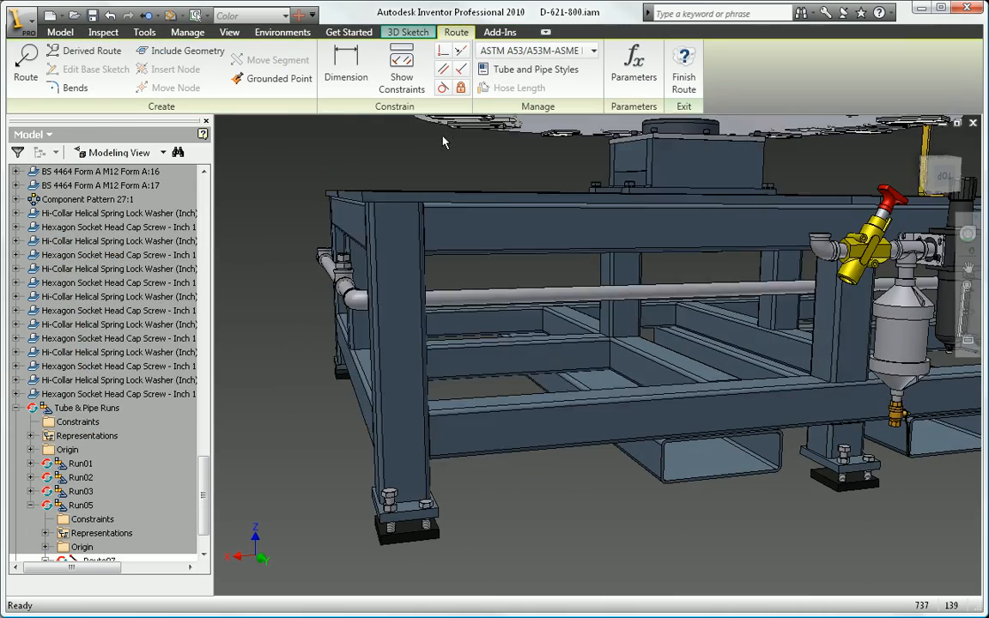
pyautogui.click(535, 69)
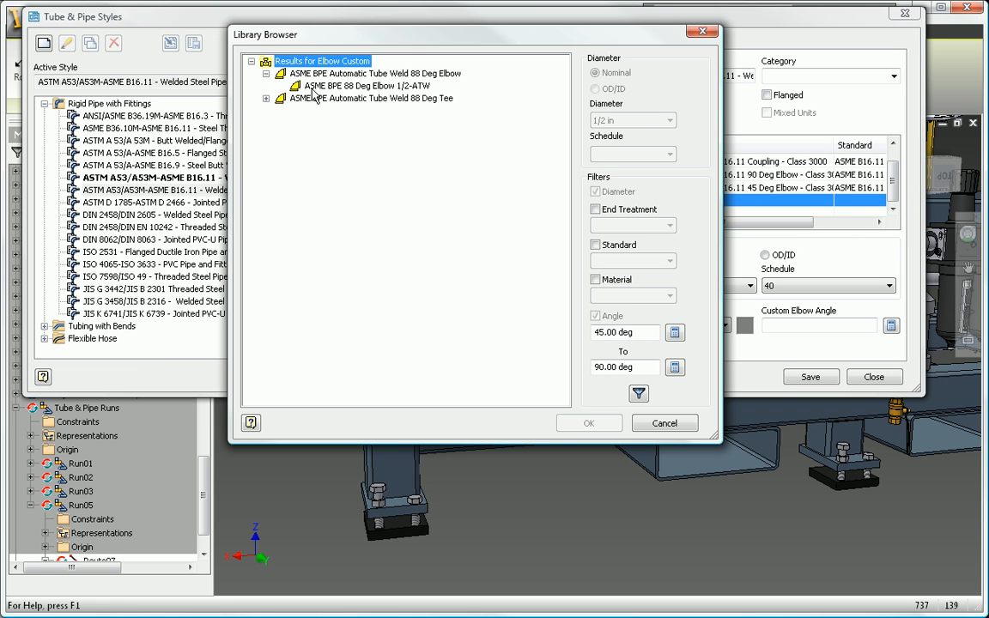
# Step: Dismiss the custom elbow library and start Route07 at the fitting beneath the filter unit
pyautogui.click(588, 422)
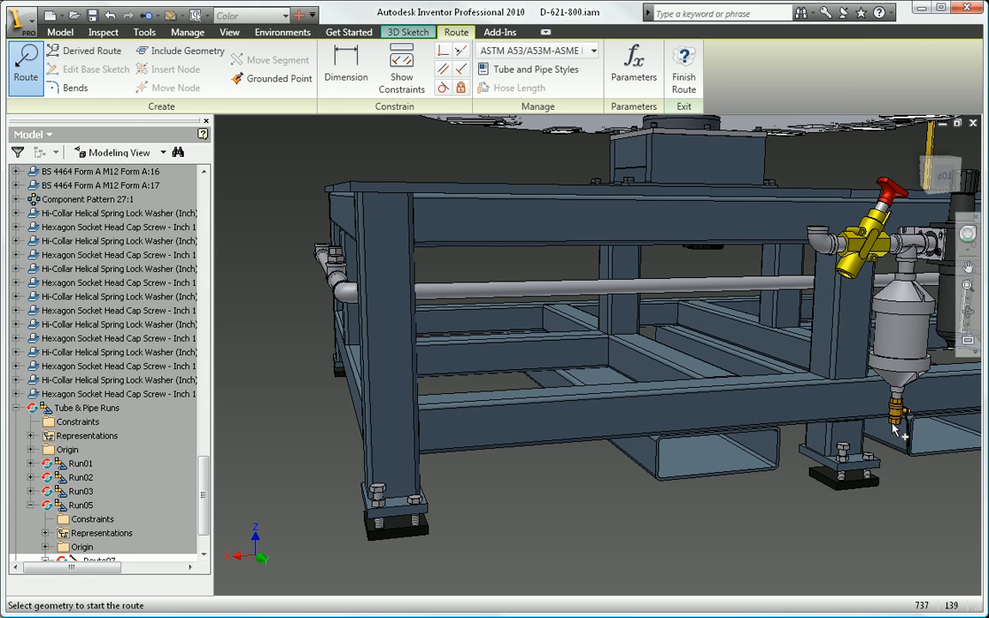
pyautogui.click(899, 440)
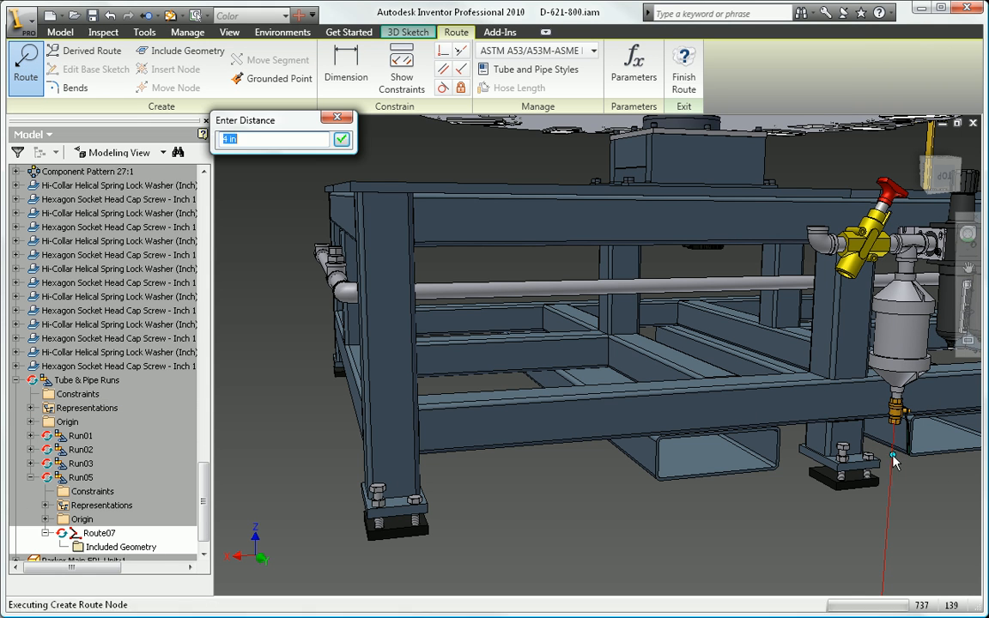